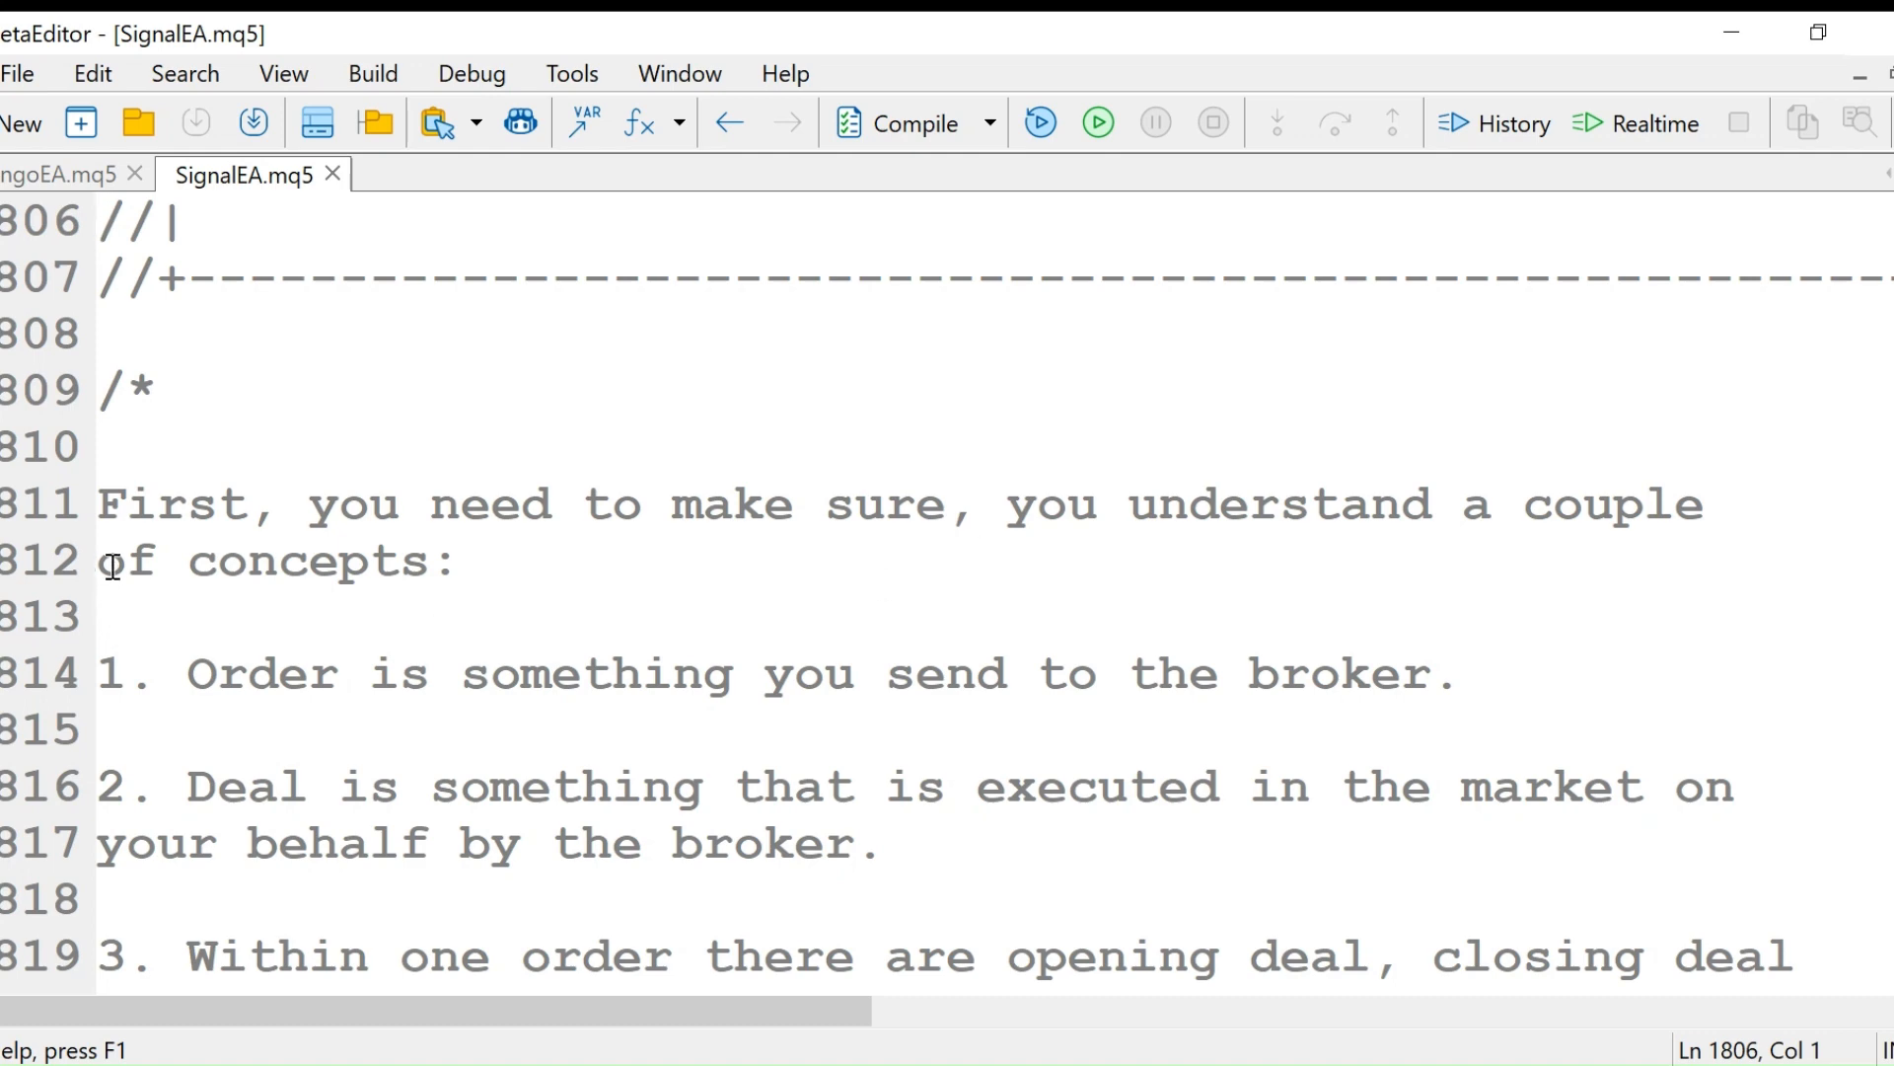
pyautogui.moveTo(1026, 516)
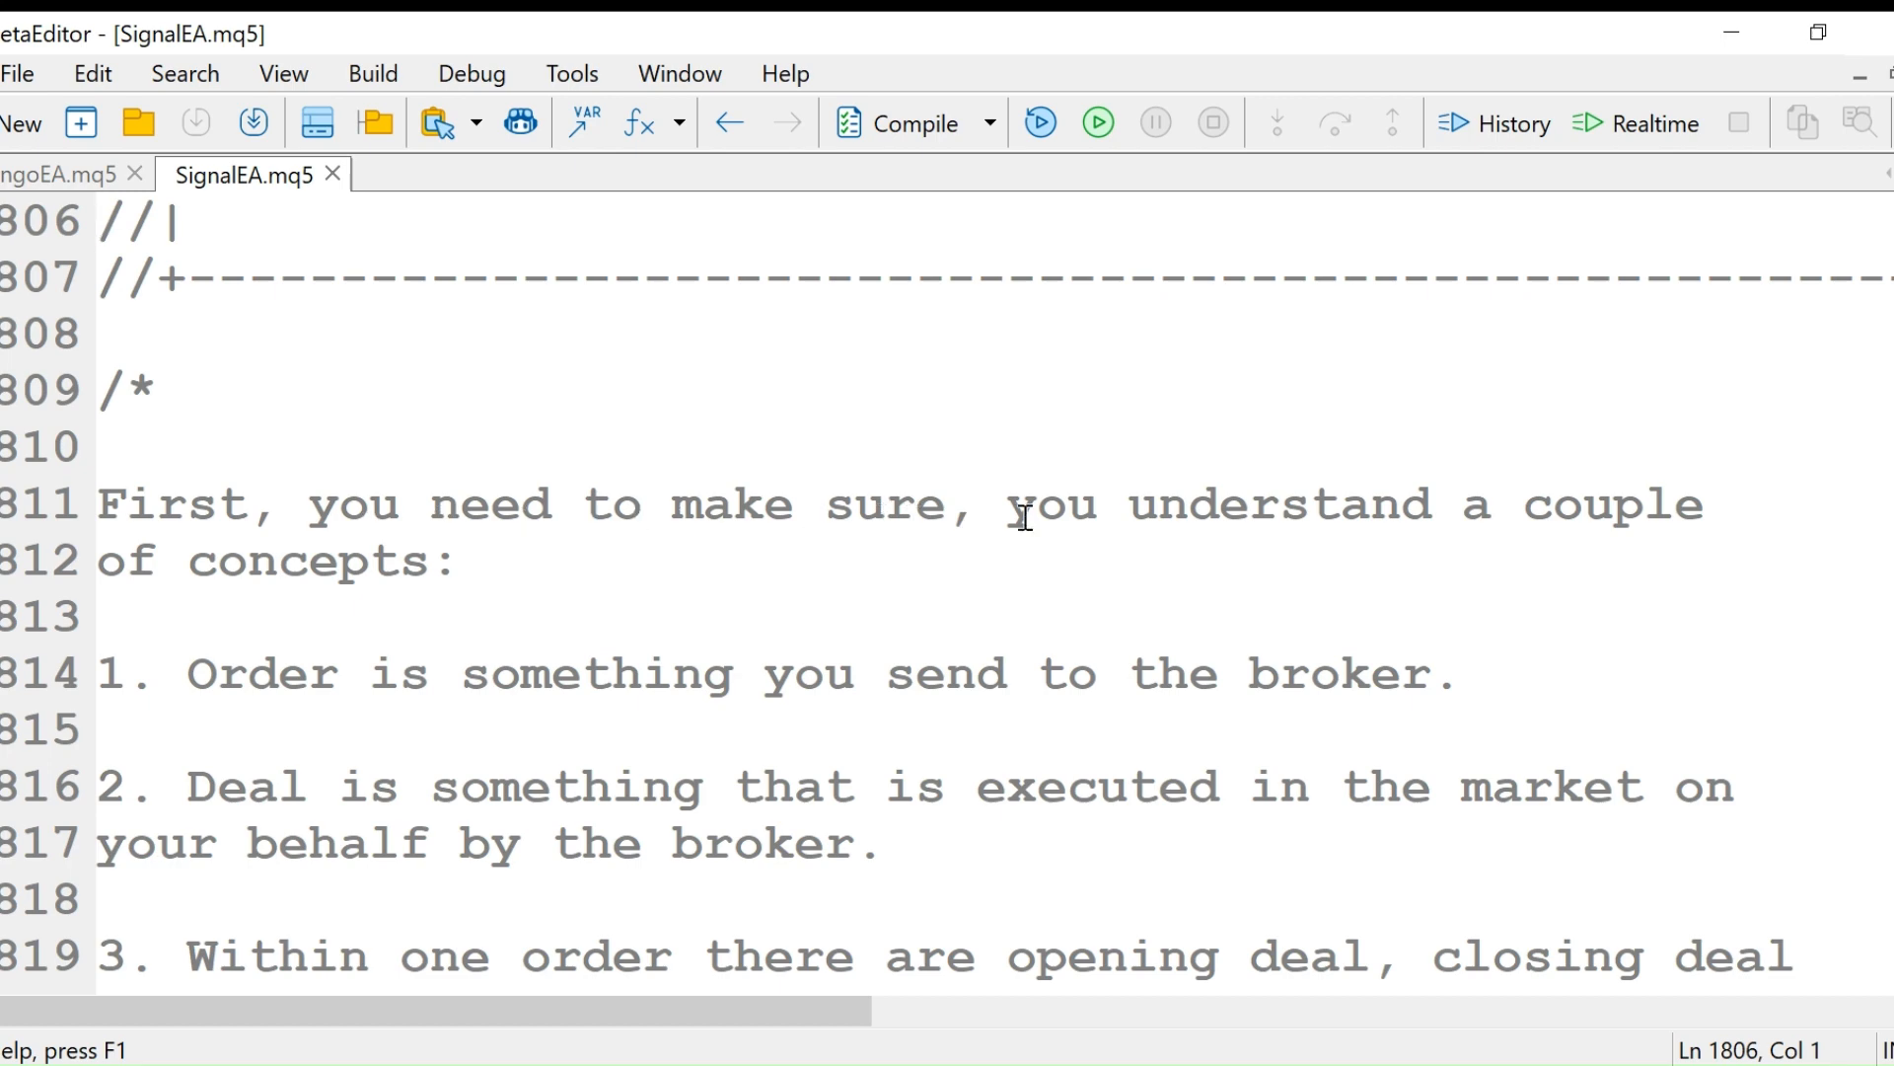
pyautogui.moveTo(182, 734)
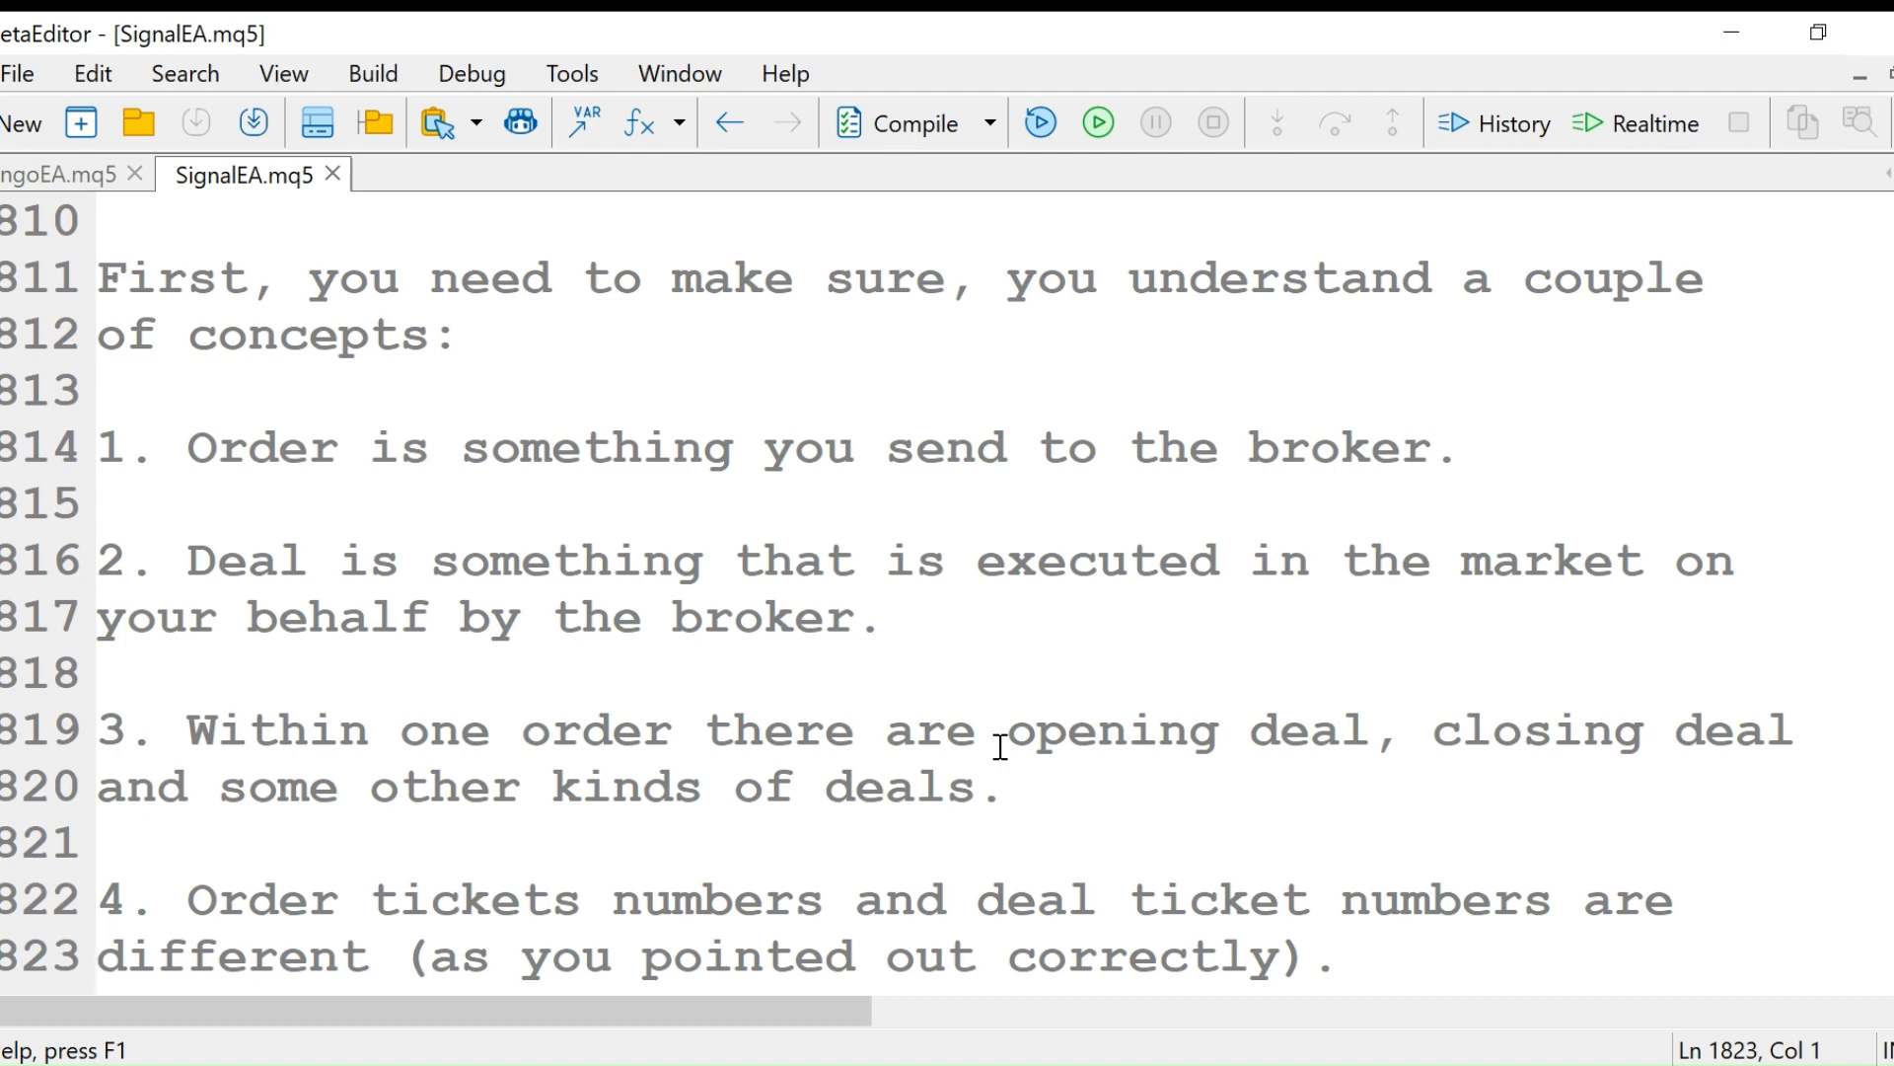
pyautogui.scroll(-3)
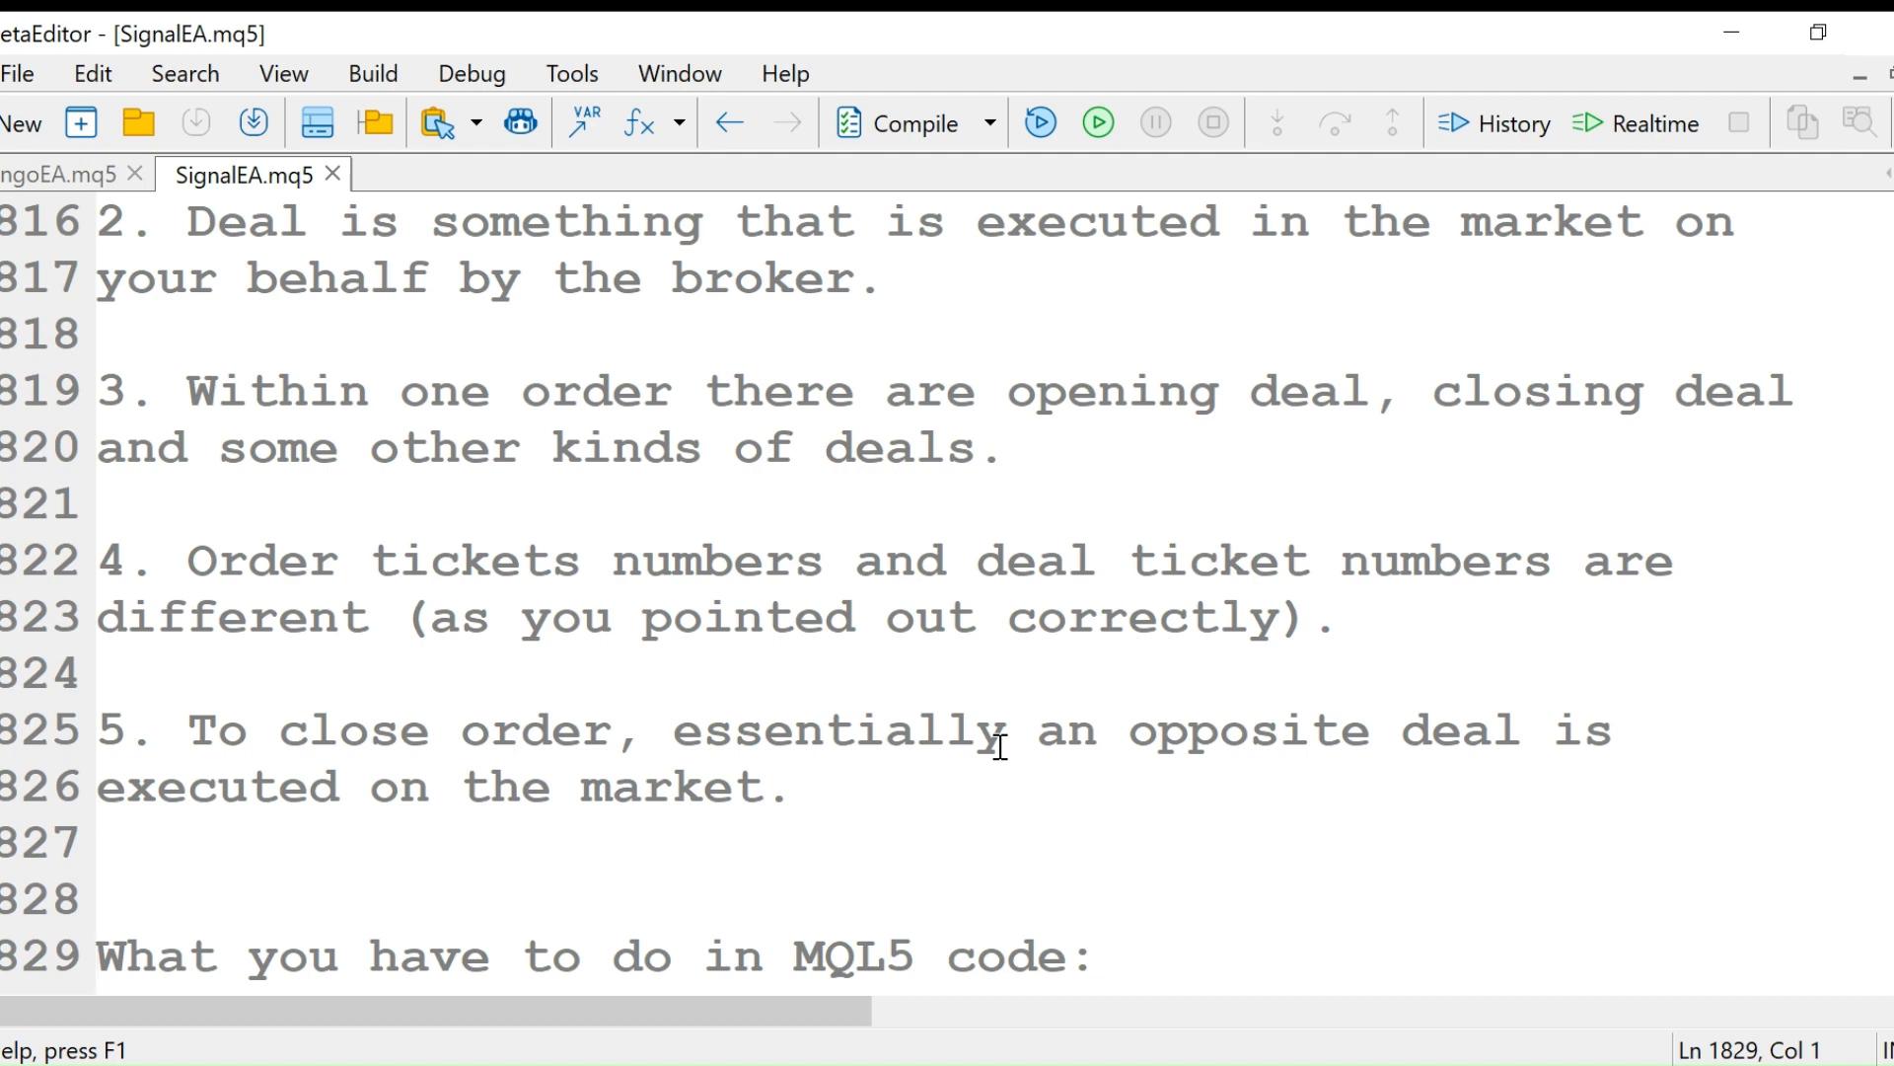
pyautogui.scroll(-3)
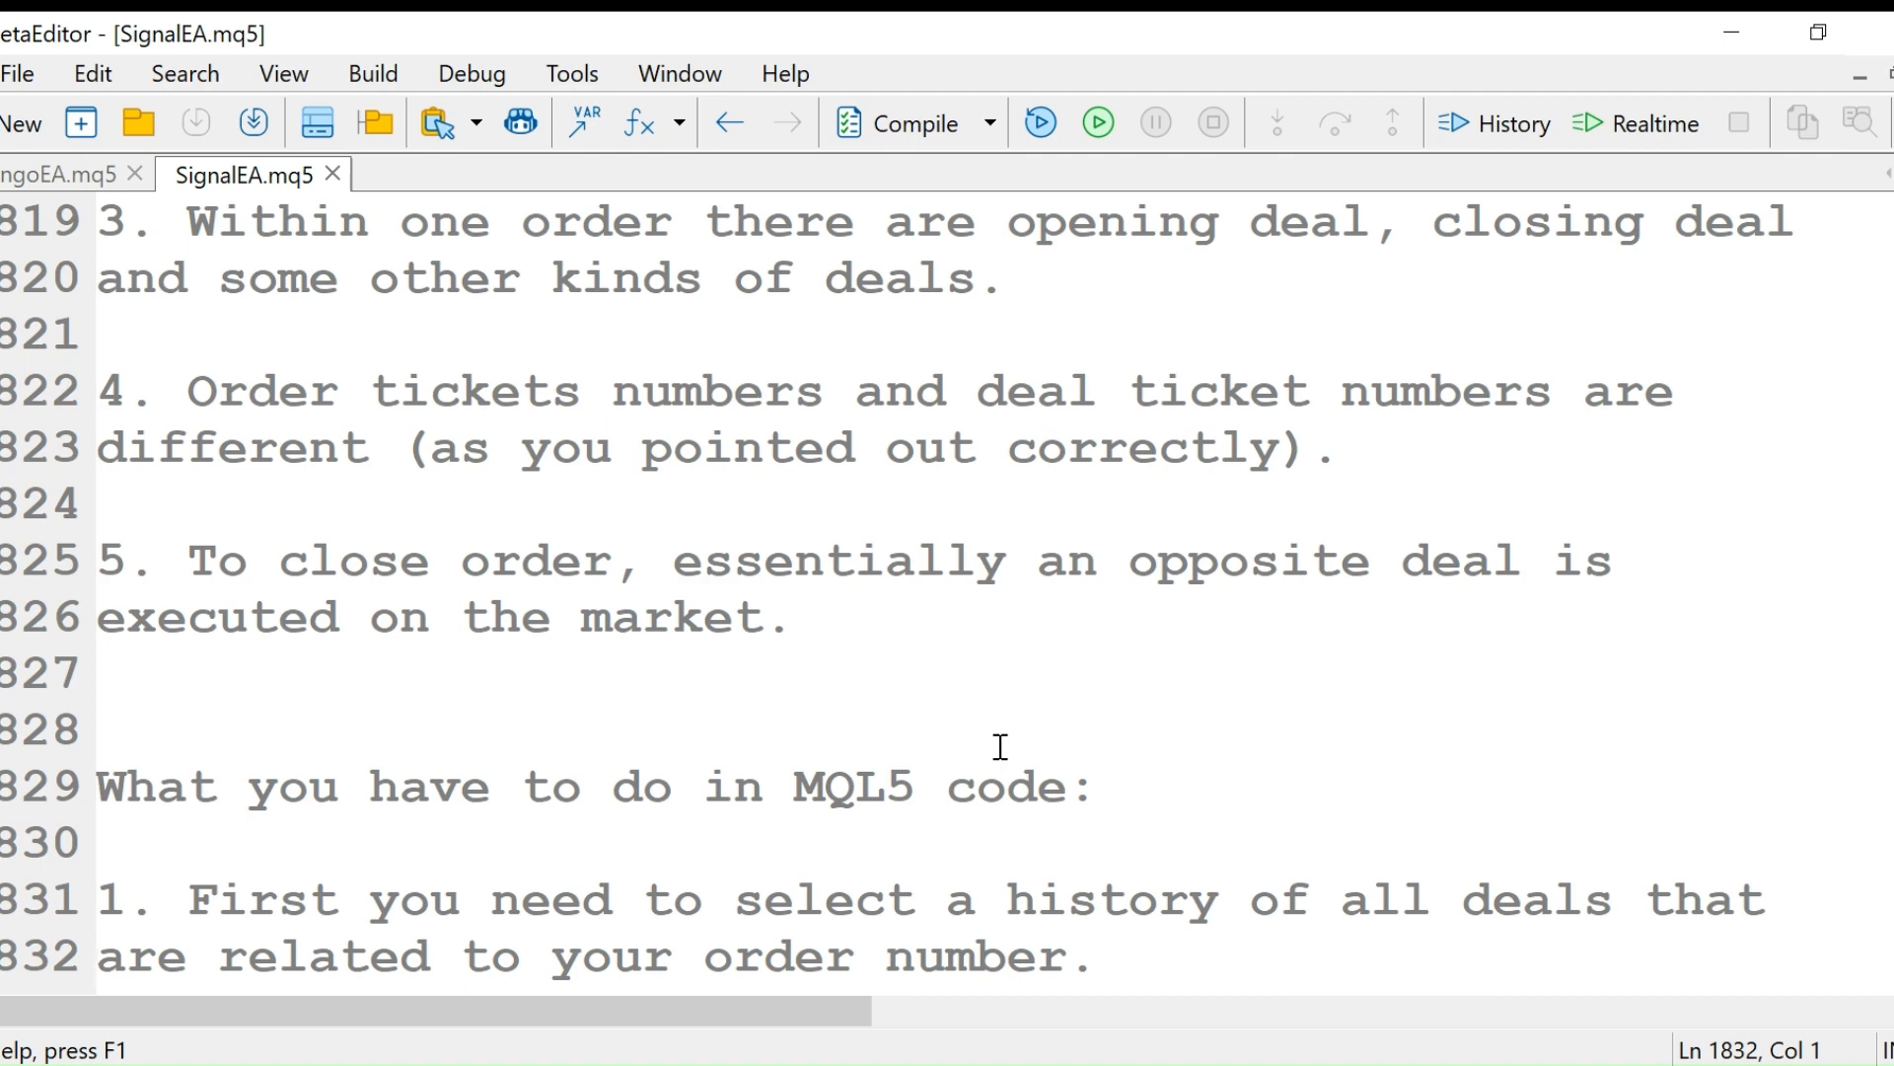
pyautogui.scroll(-3)
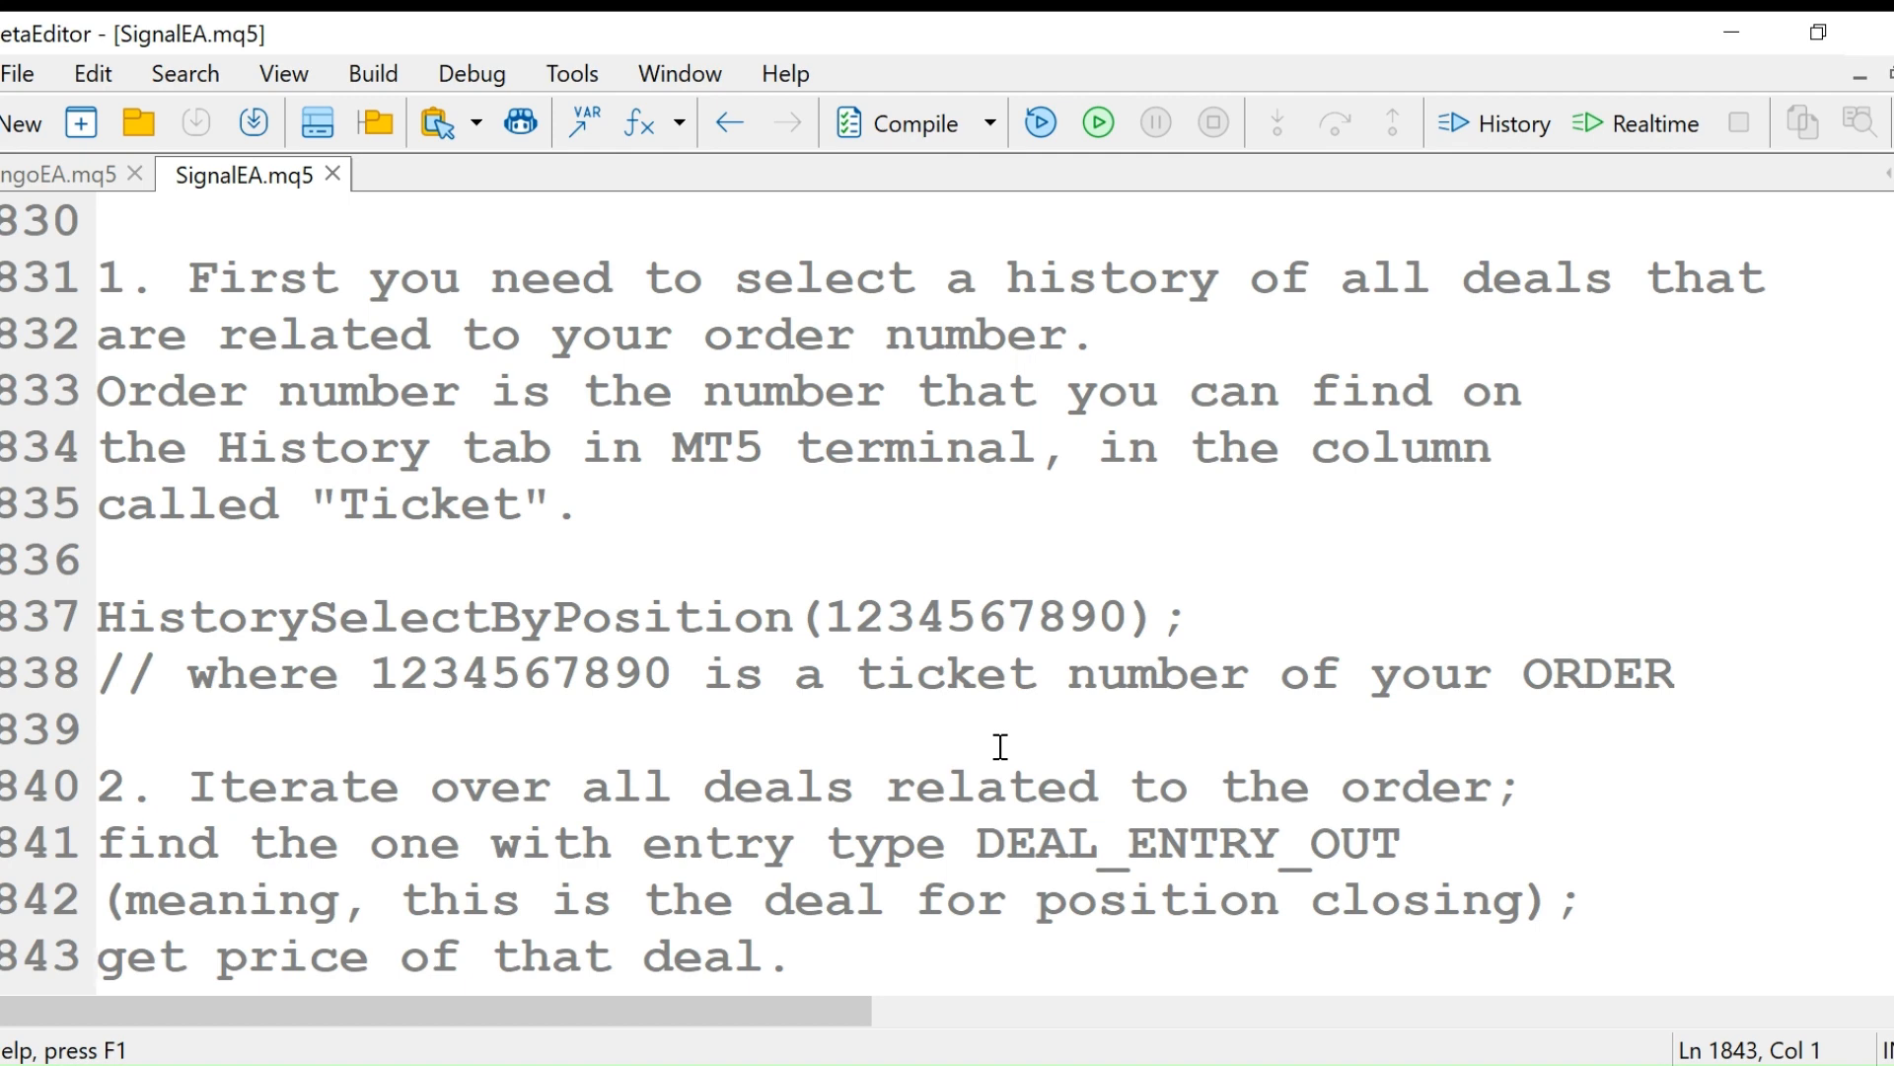
pyautogui.scroll(-3)
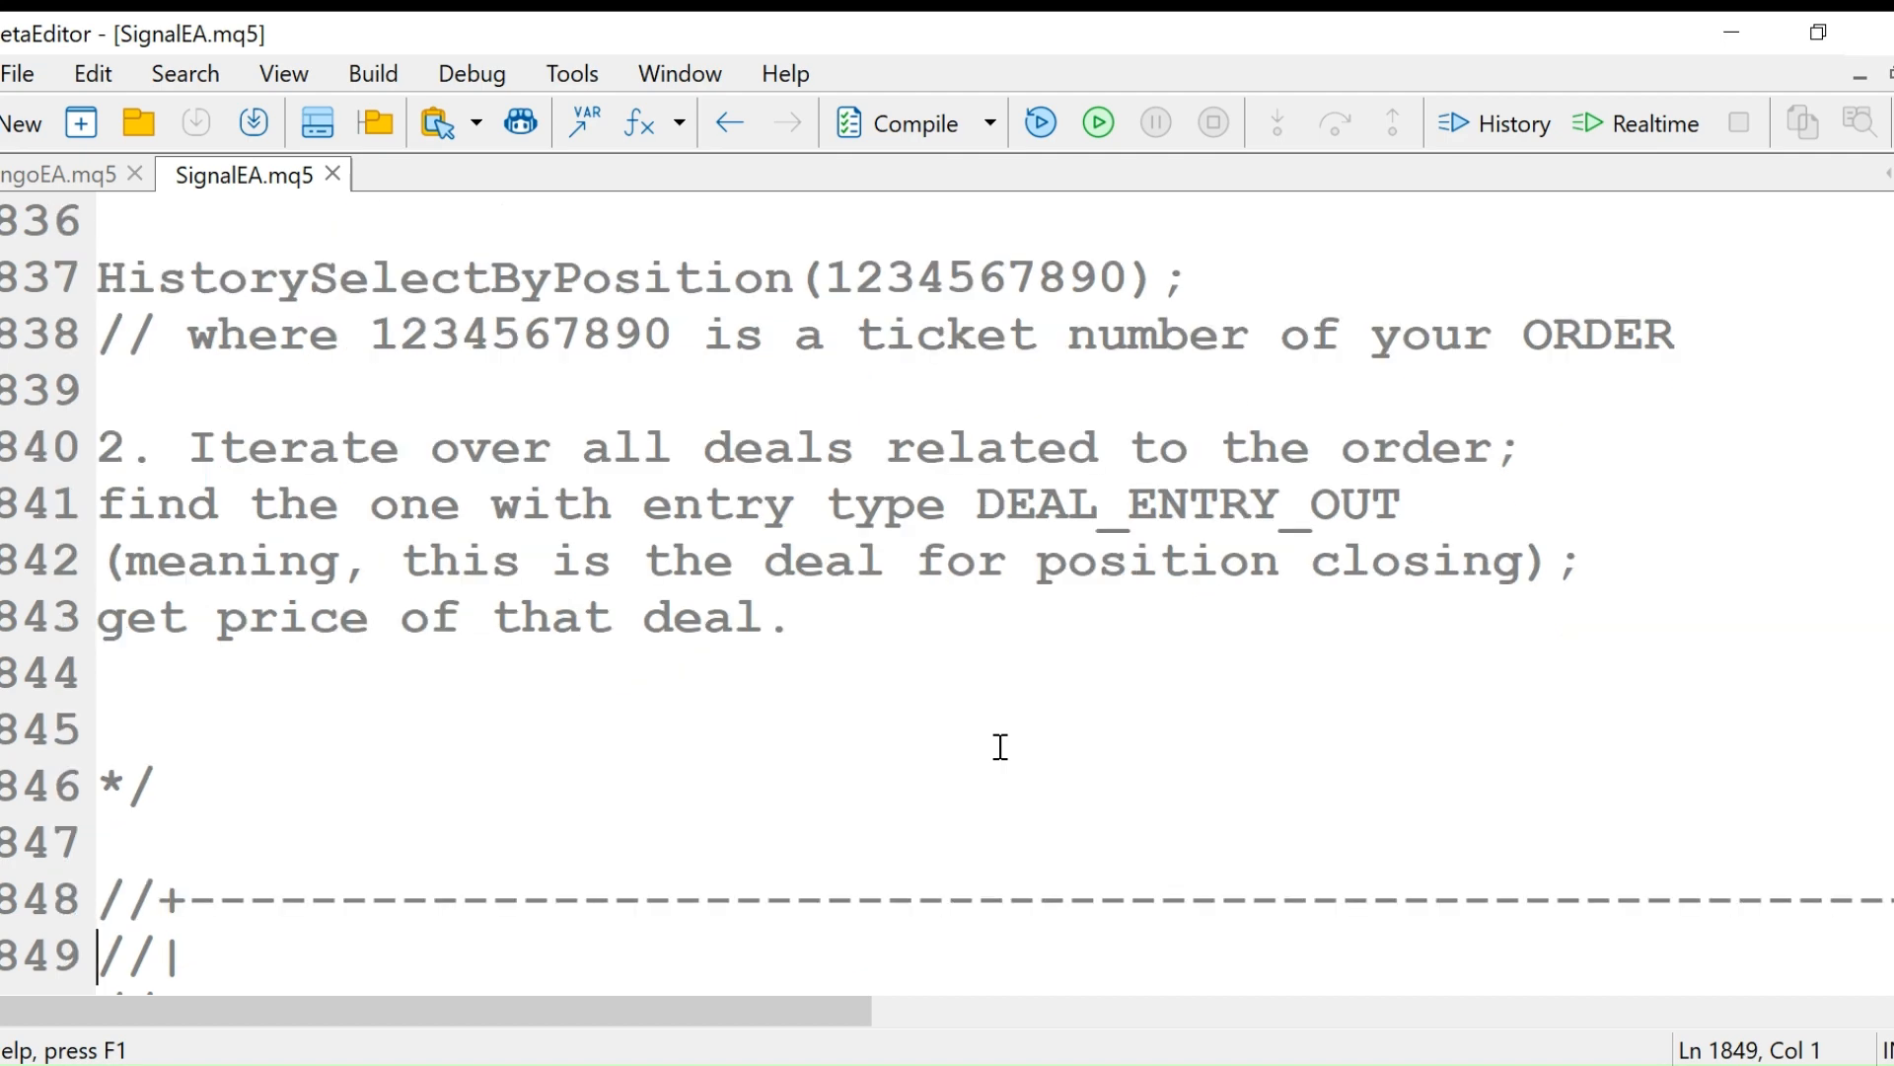
pyautogui.scroll(-3)
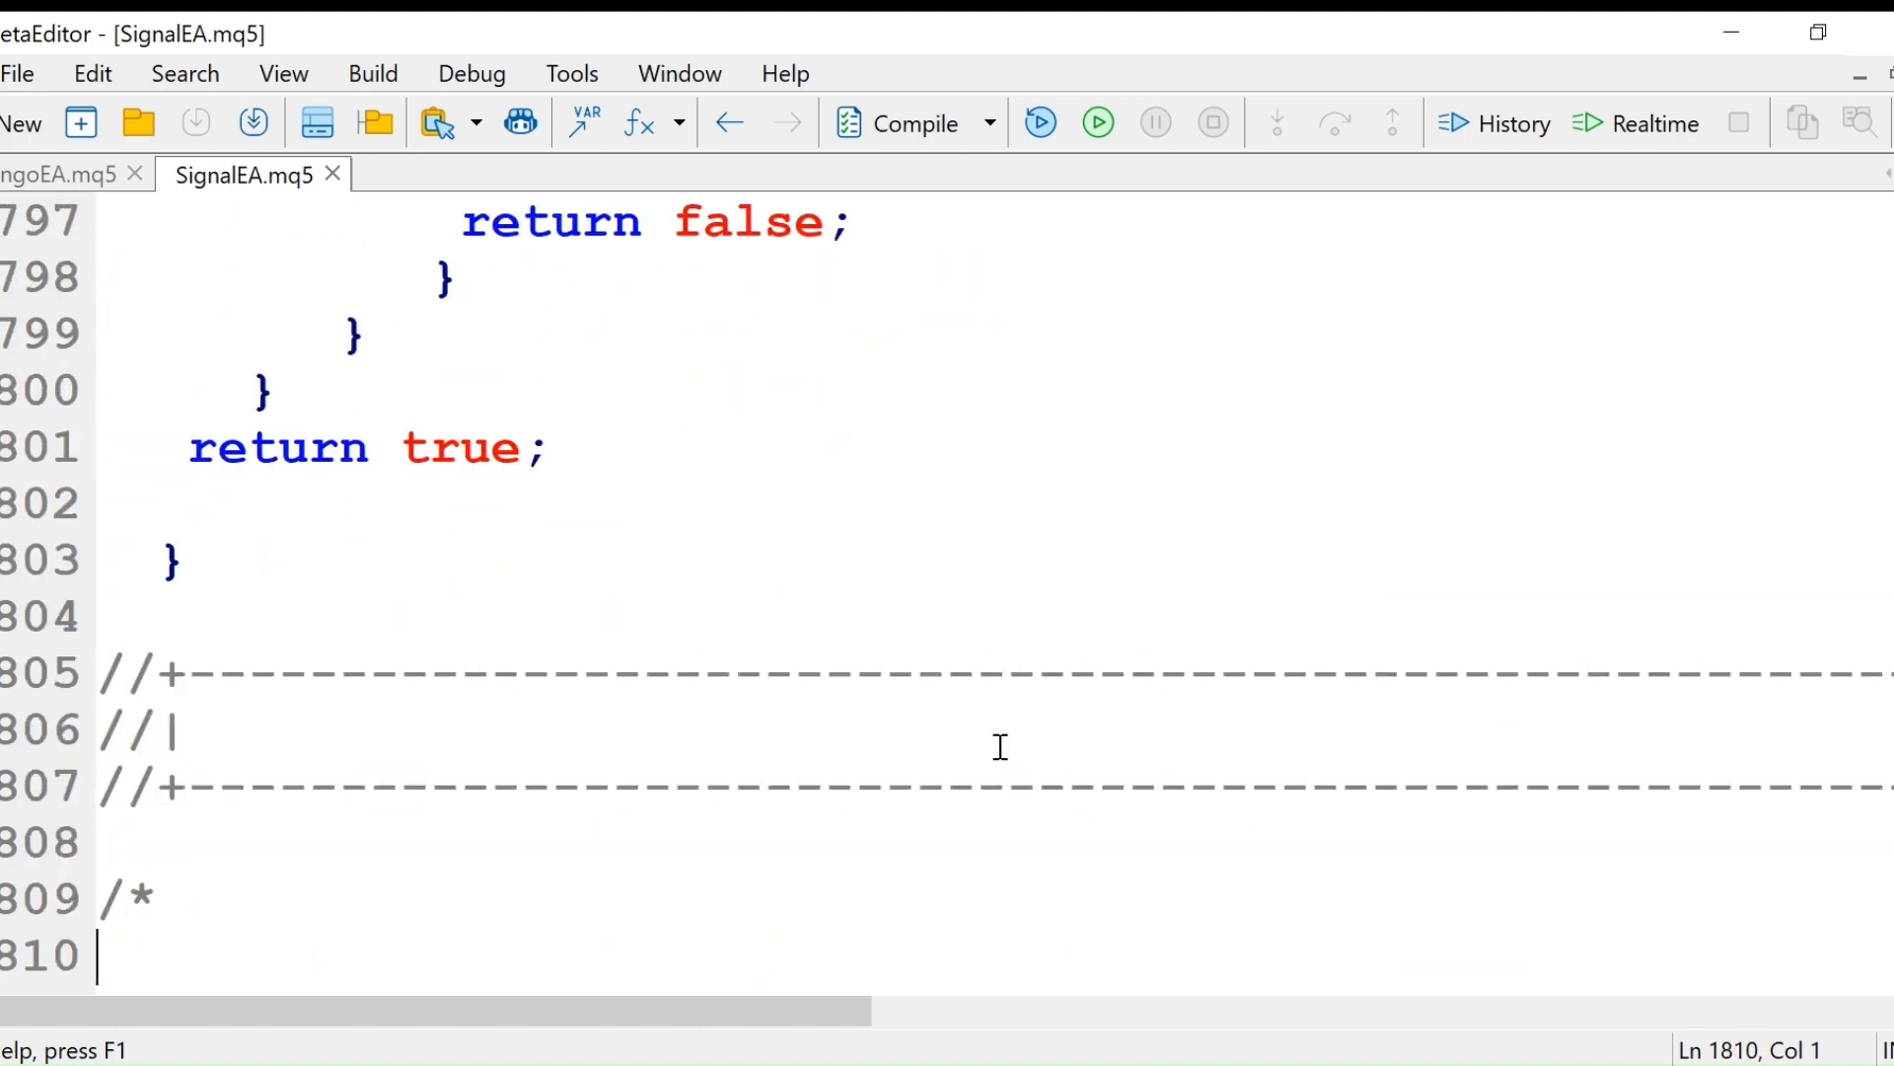
pyautogui.scroll(-3)
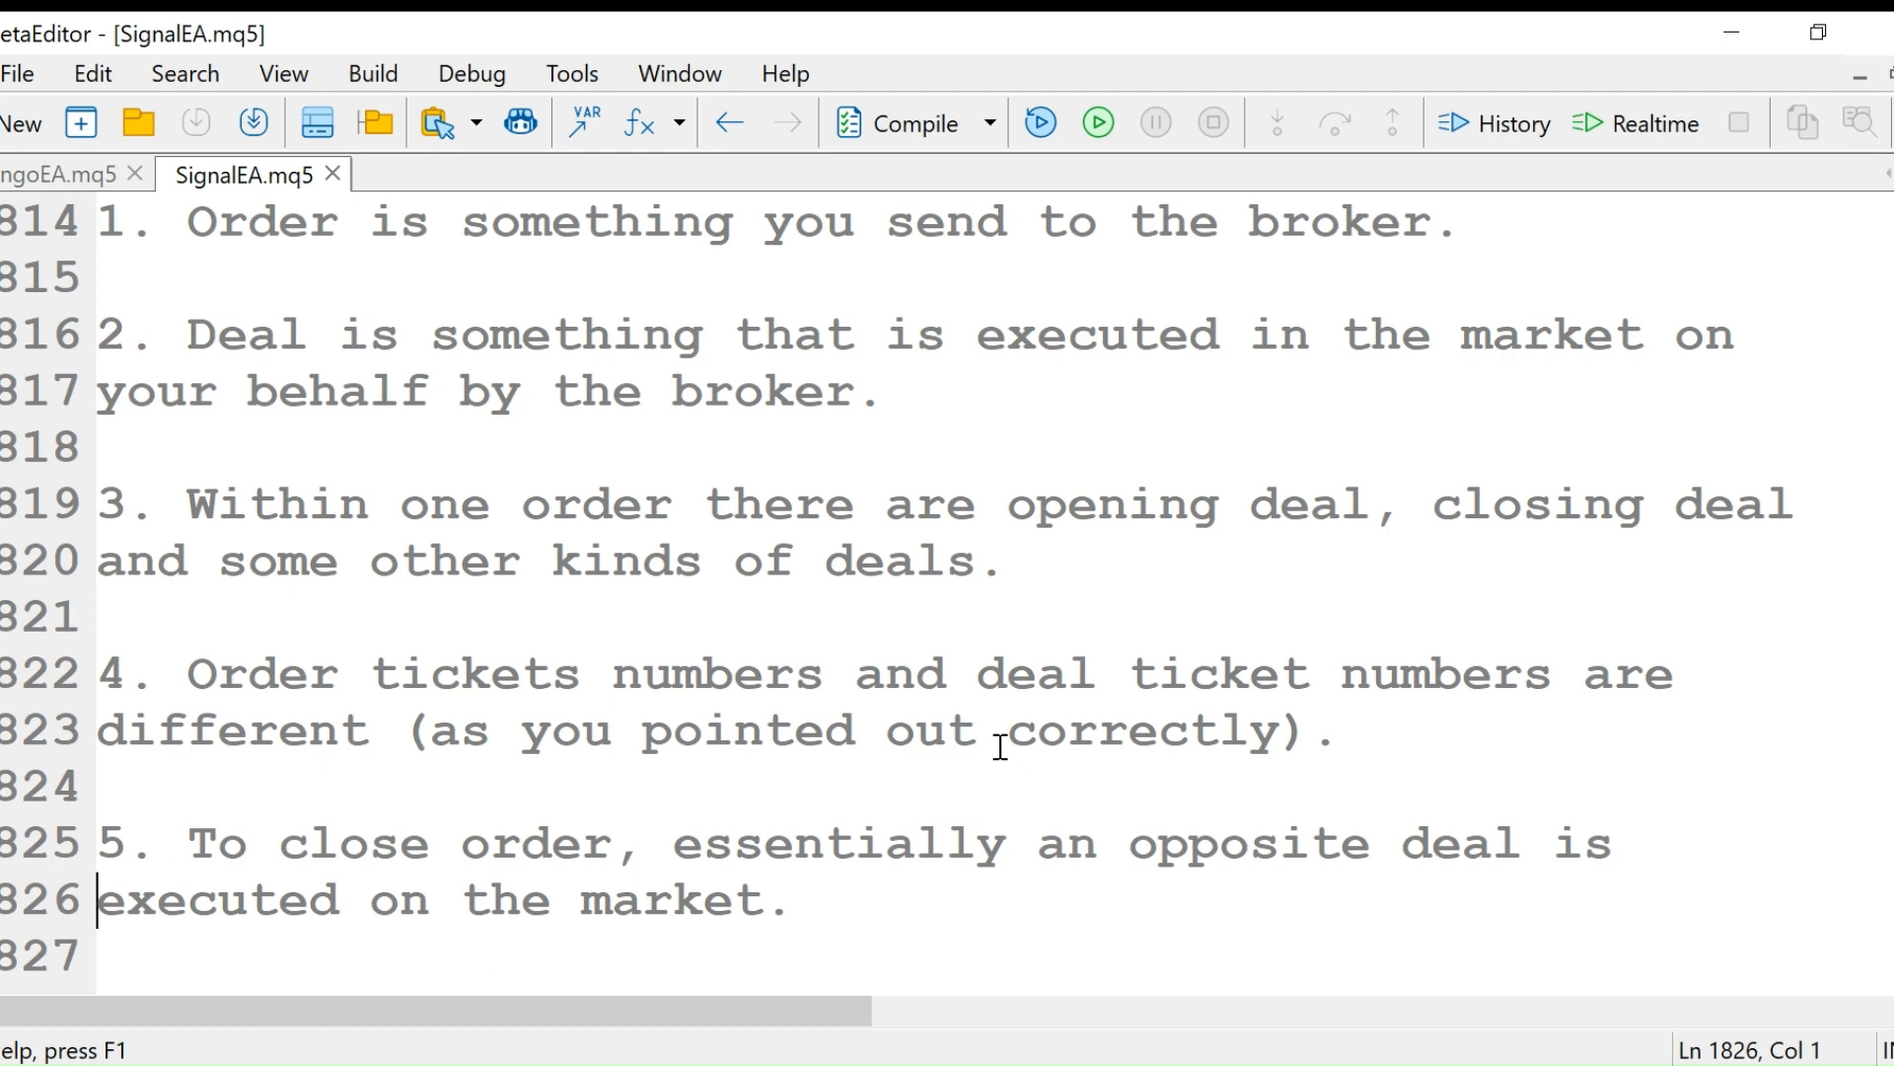
pyautogui.scroll(3)
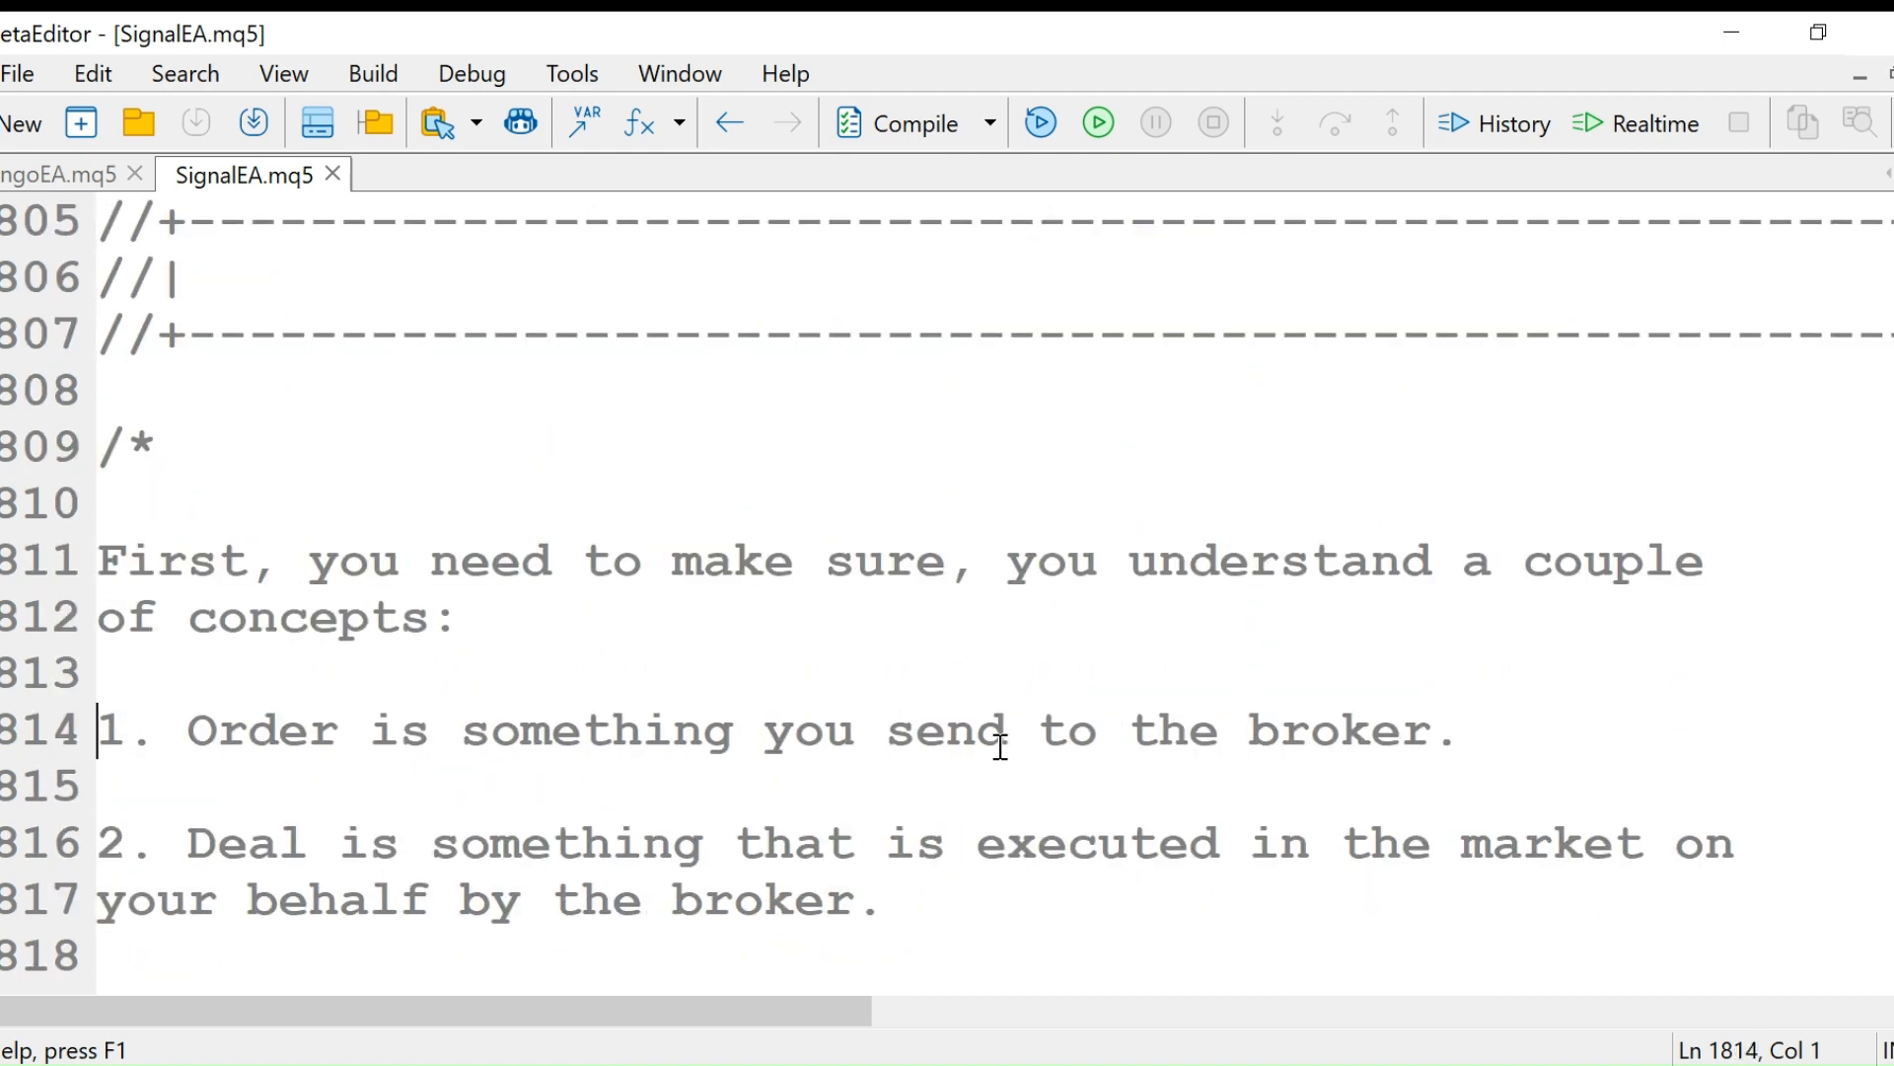
pyautogui.scroll(-3)
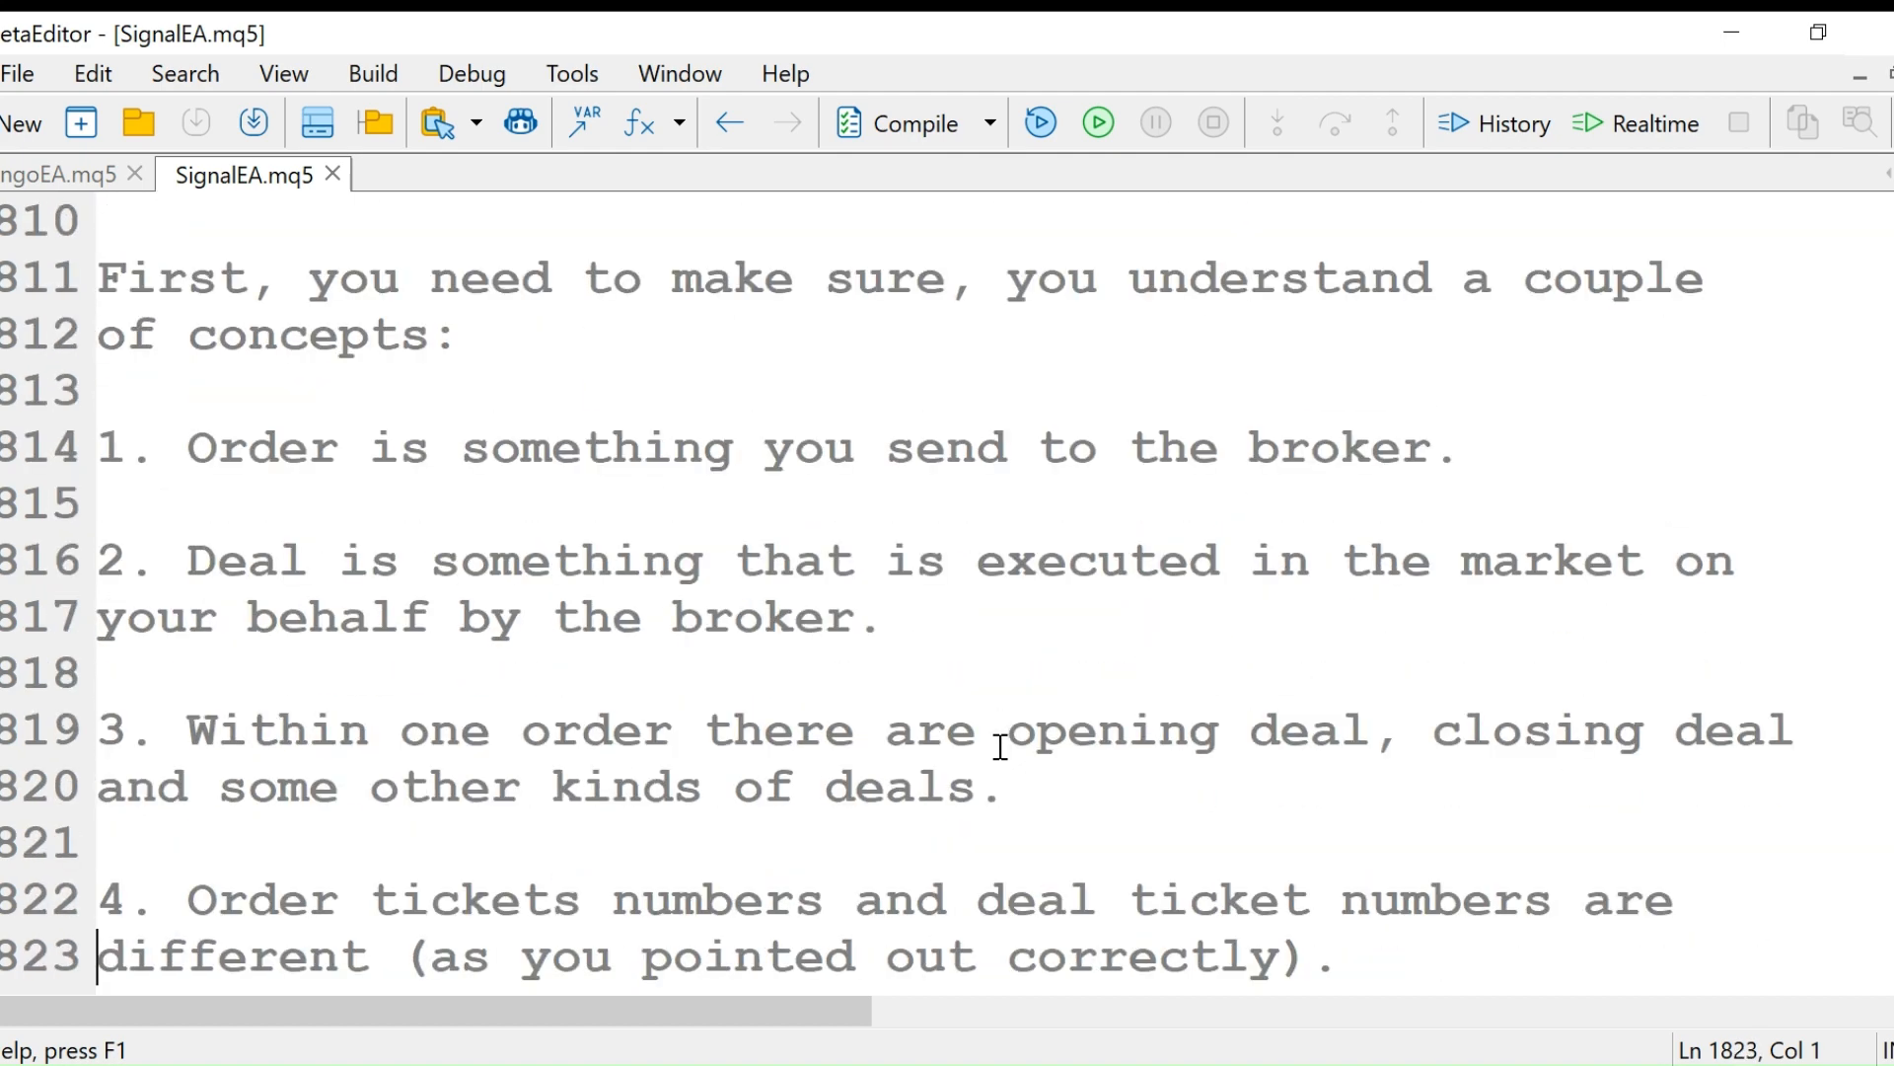